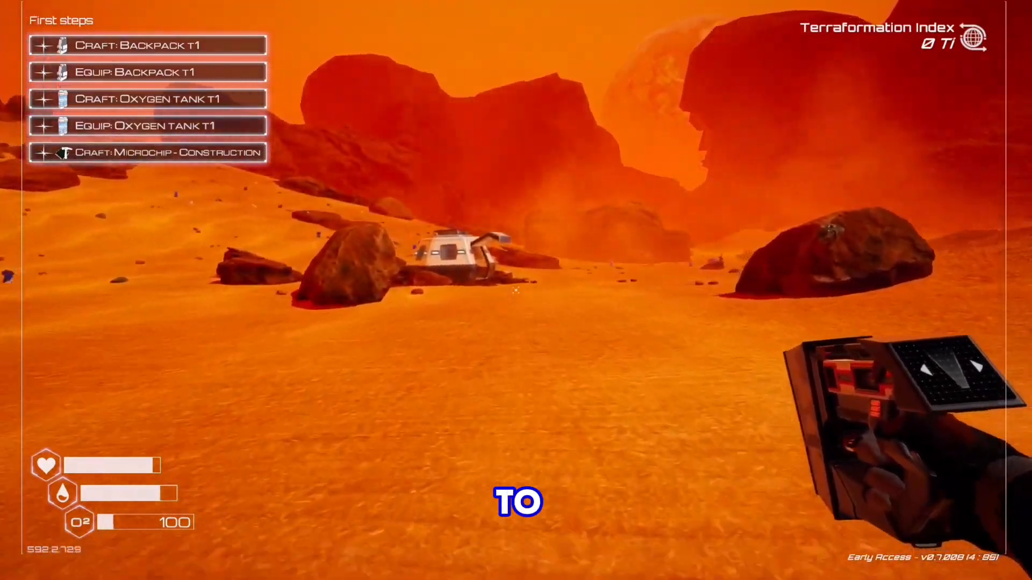
pyautogui.moveTo(516, 290)
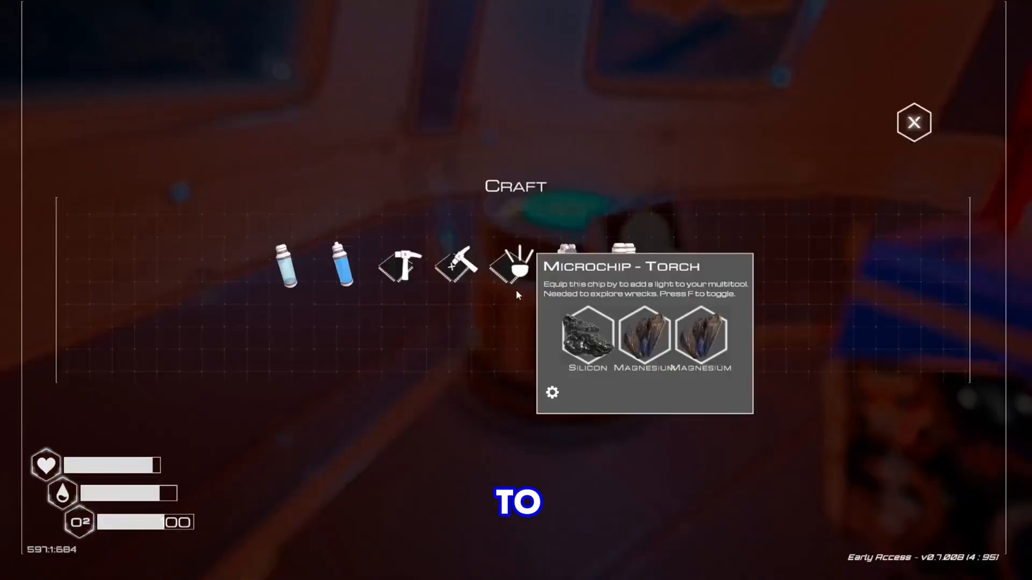
pyautogui.moveTo(401, 267)
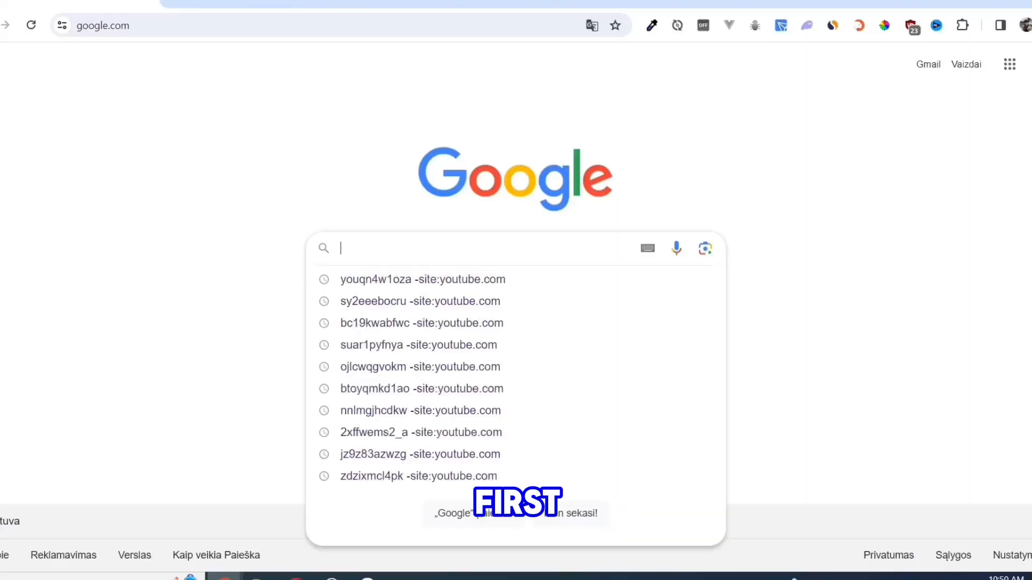
# - Search Google for 'store.steam' and open the 'Welcome to Steam' result
pyautogui.write('store.')
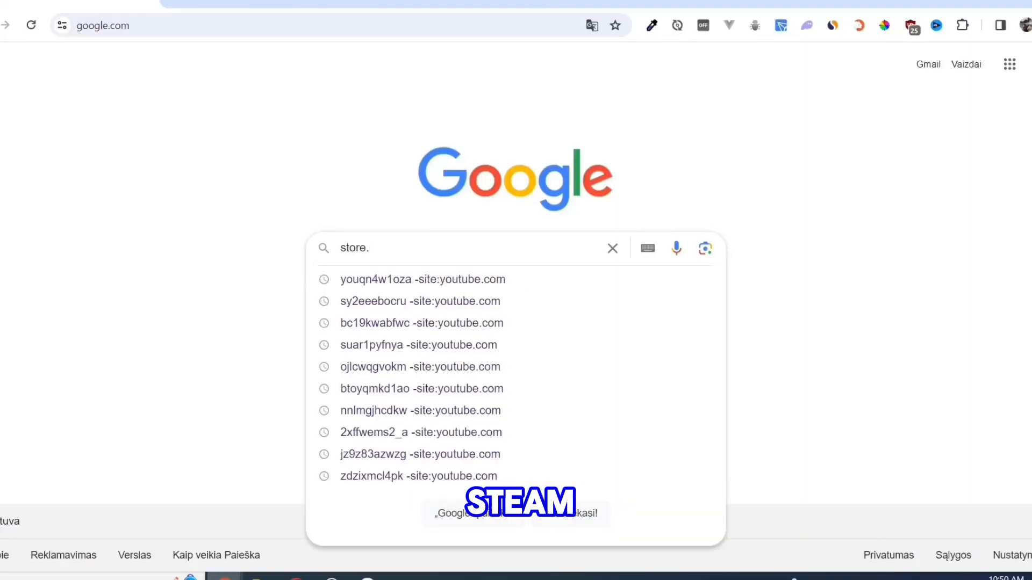
pyautogui.write('steam')
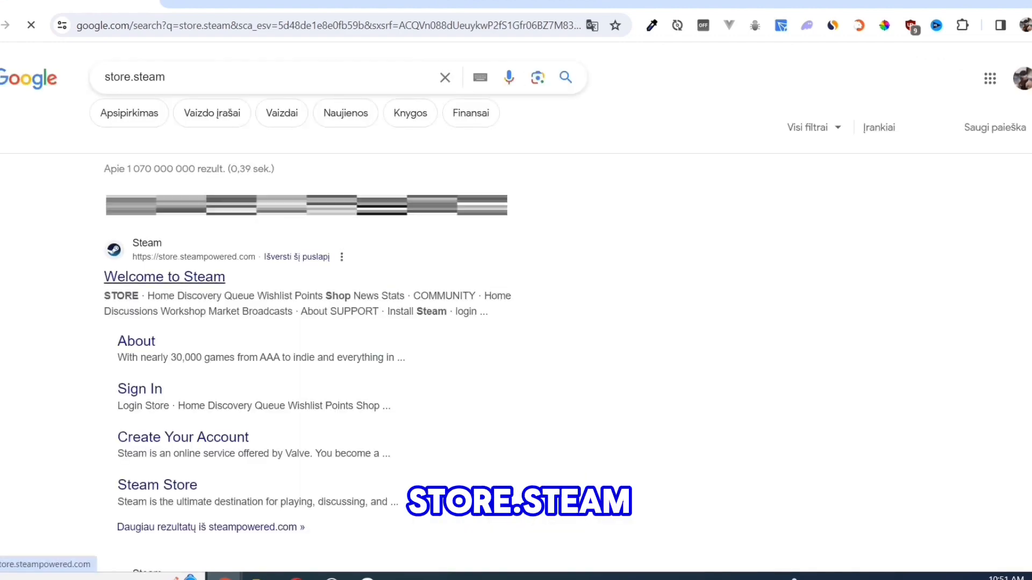
pyautogui.click(163, 276)
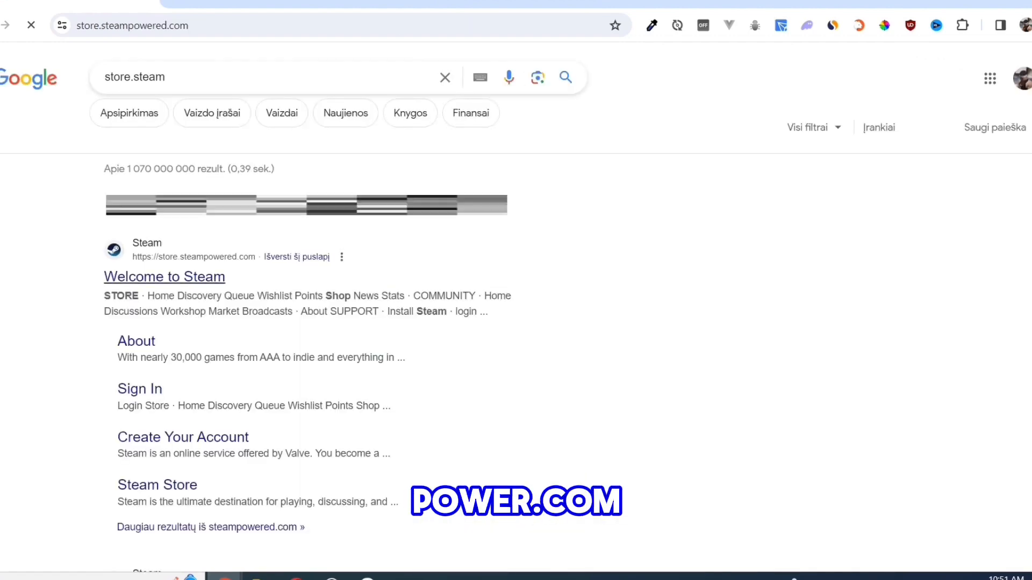
pyautogui.click(163, 276)
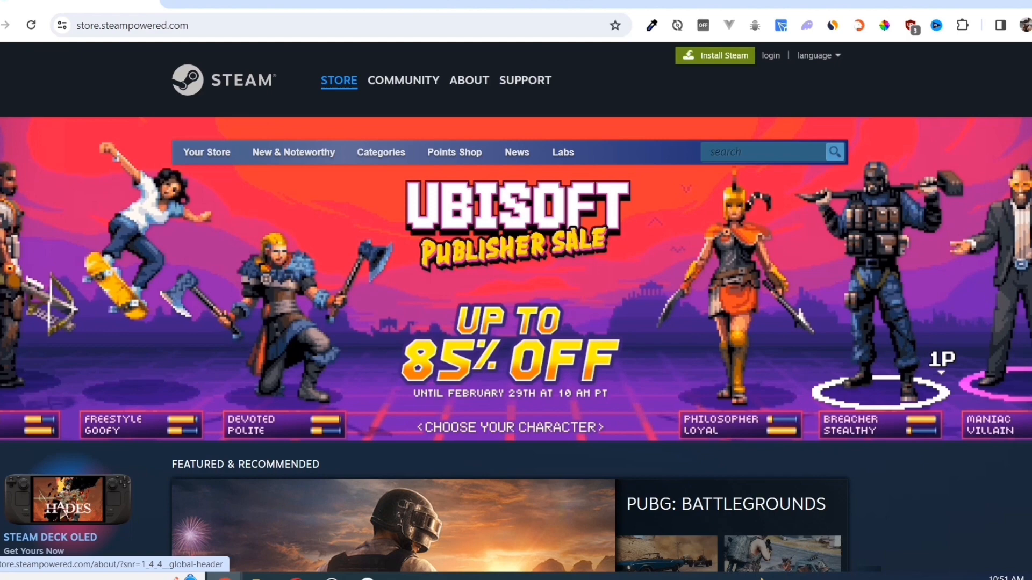
# - Download the SteamSetup installer from Steam's About page and show it in Downloads
pyautogui.click(468, 81)
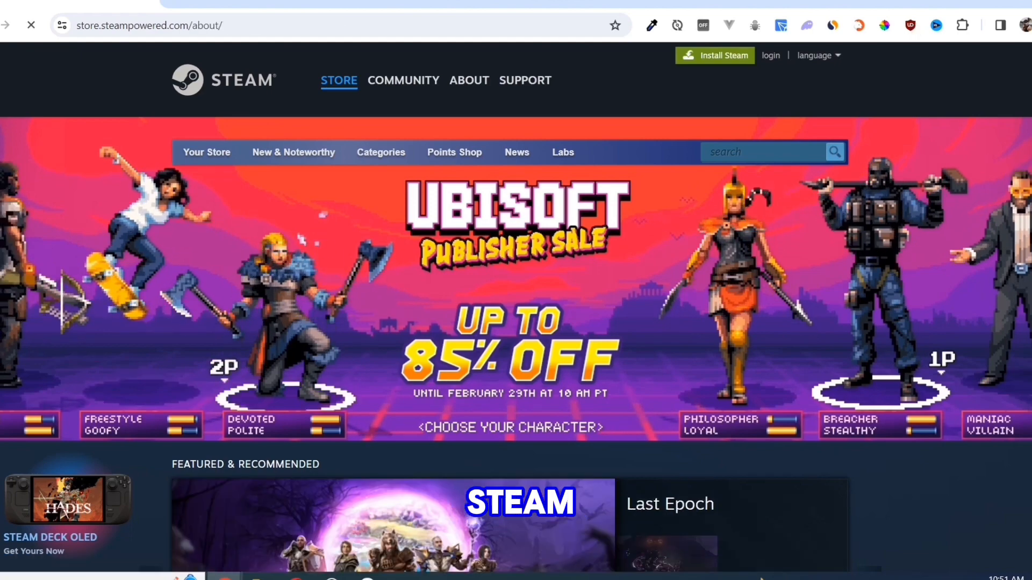
pyautogui.click(468, 81)
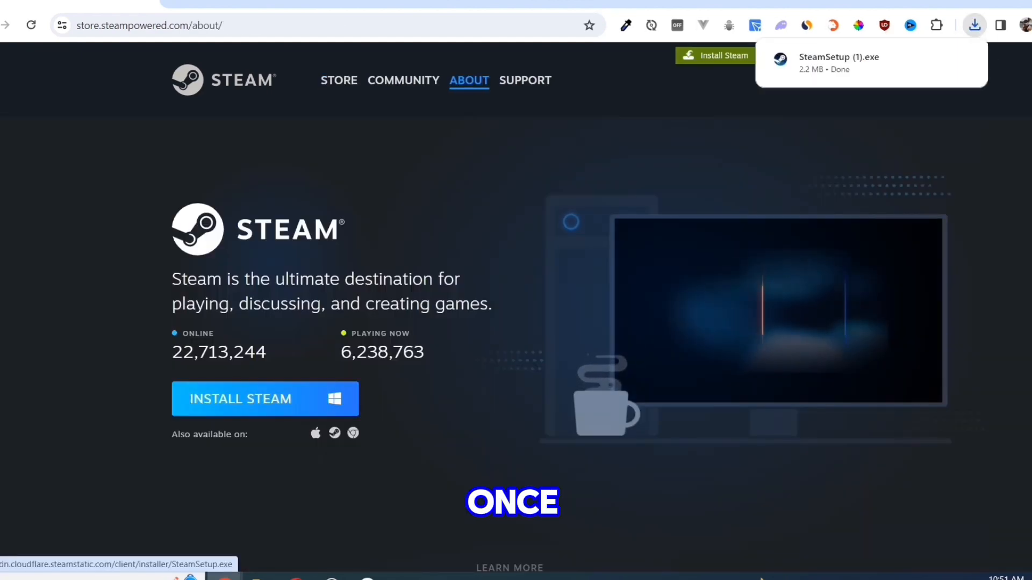
pyautogui.click(838, 62)
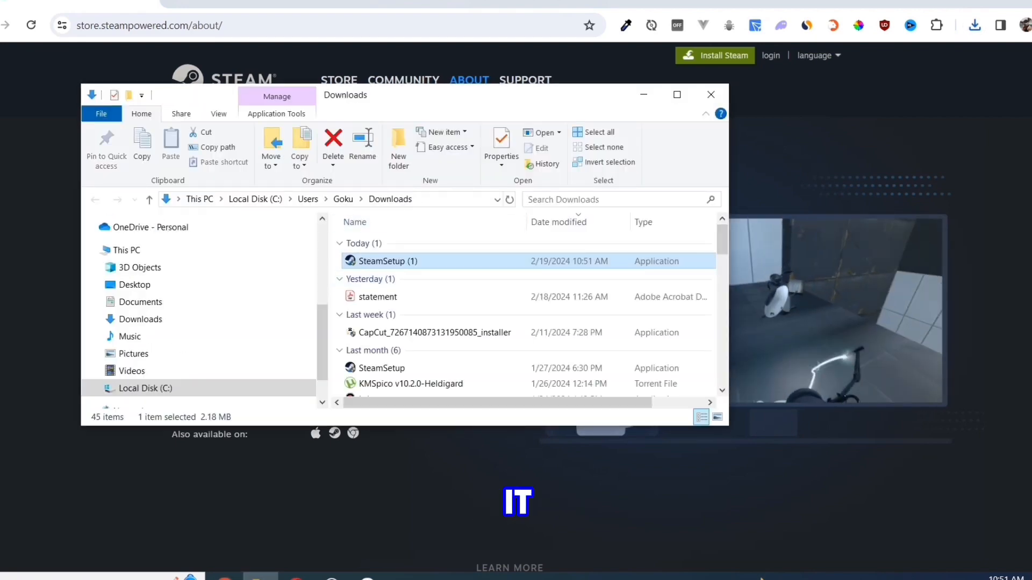
# - Run SteamSetup (1) from the Downloads folder to install the Steam client
pyautogui.doubleClick(387, 261)
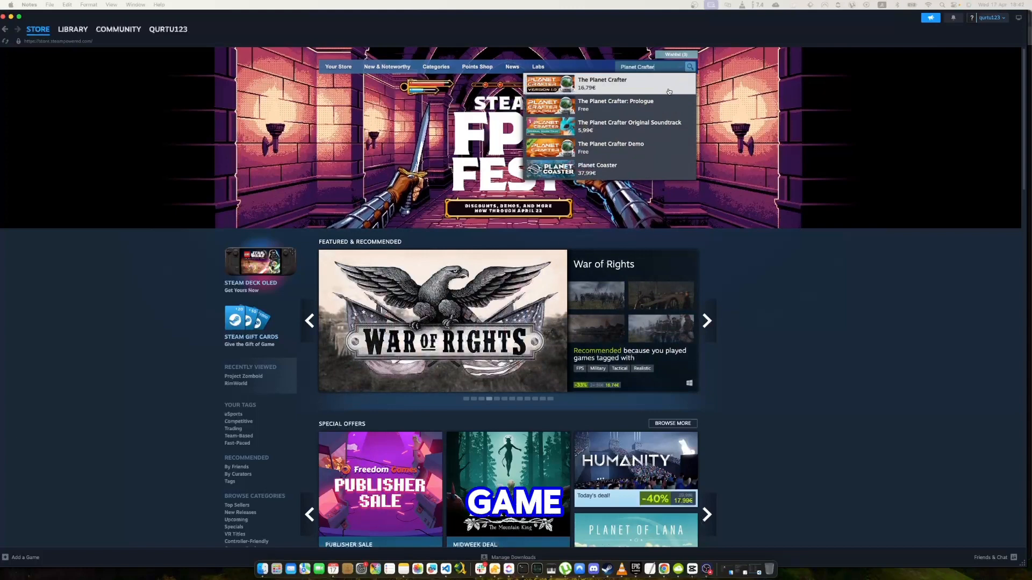
# - Add The Planet Crafter to the cart from its Steam store page
pyautogui.click(602, 83)
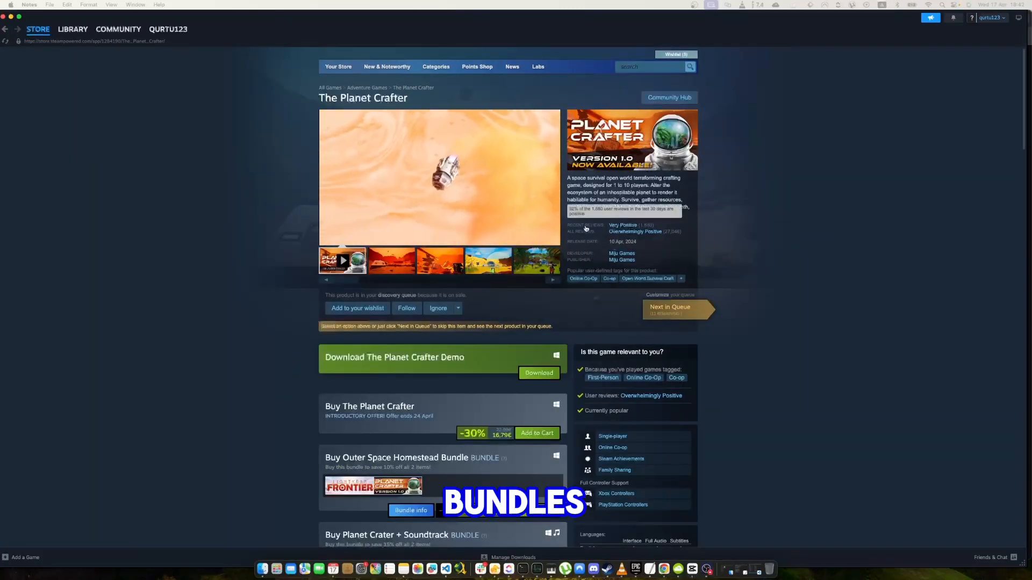
pyautogui.scroll(-3)
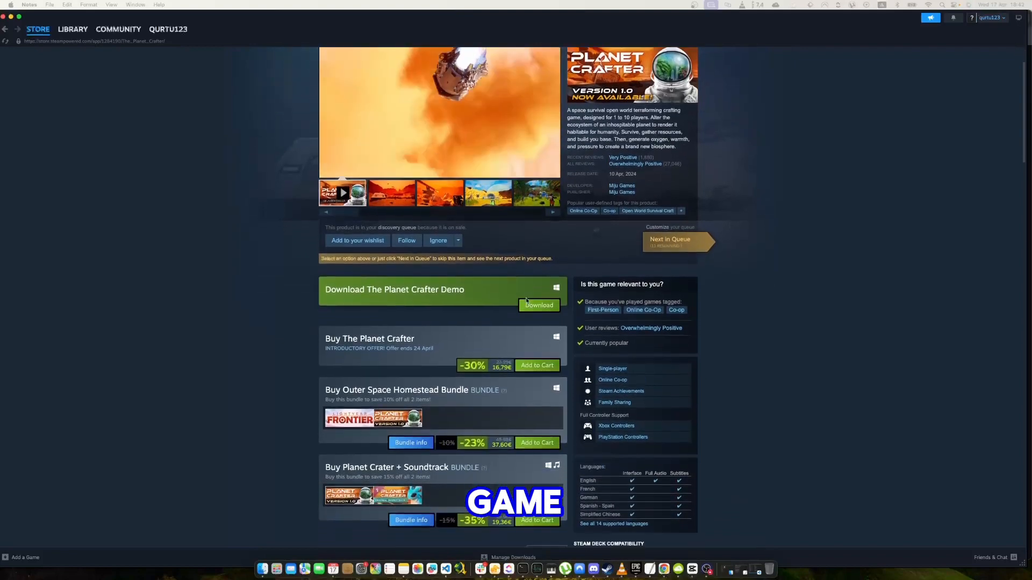
pyautogui.scroll(-3)
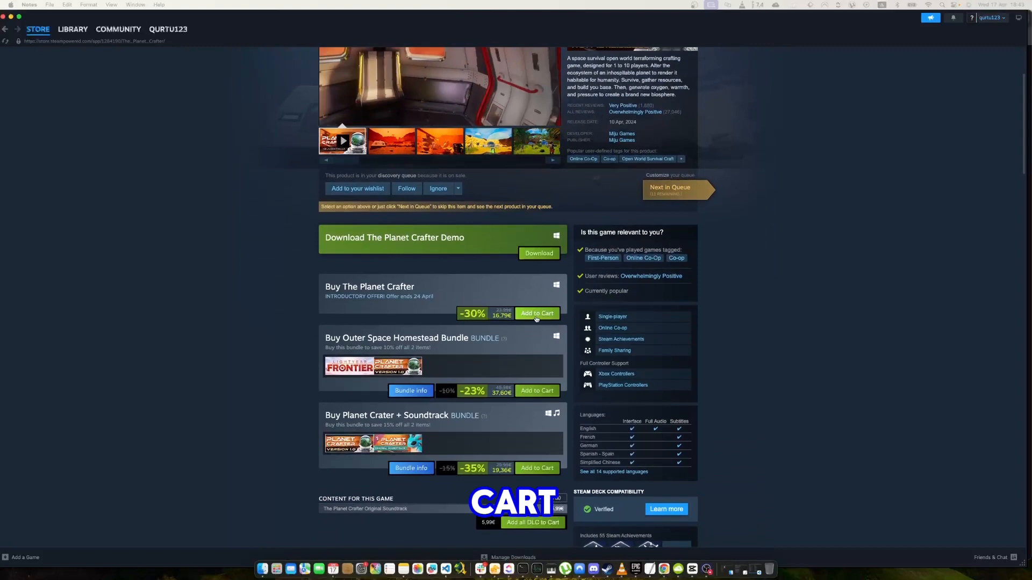
pyautogui.click(536, 313)
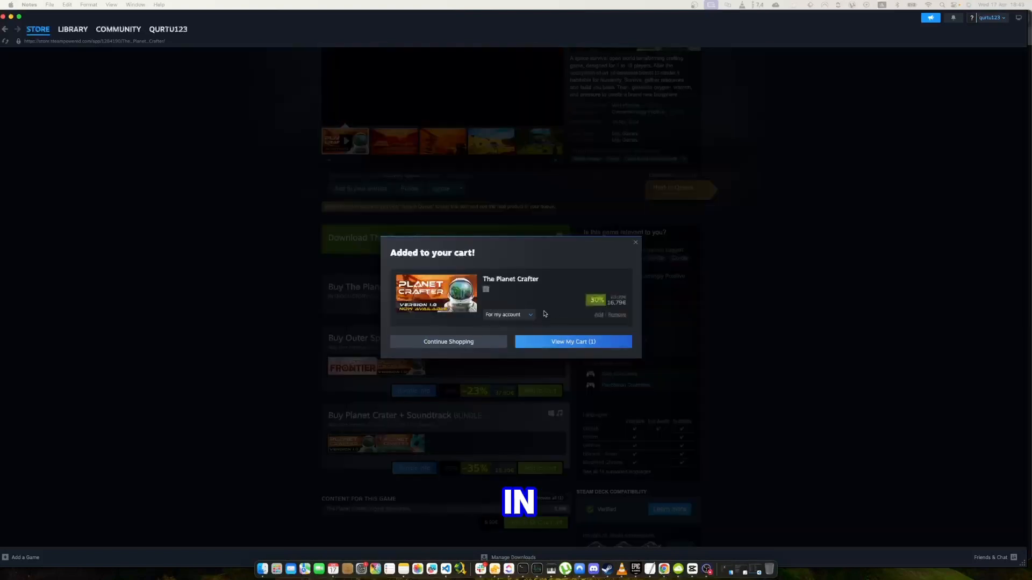
# - View the cart with The Planet Crafter at 16.79€, set 'For my account', and continue to payment
pyautogui.click(572, 342)
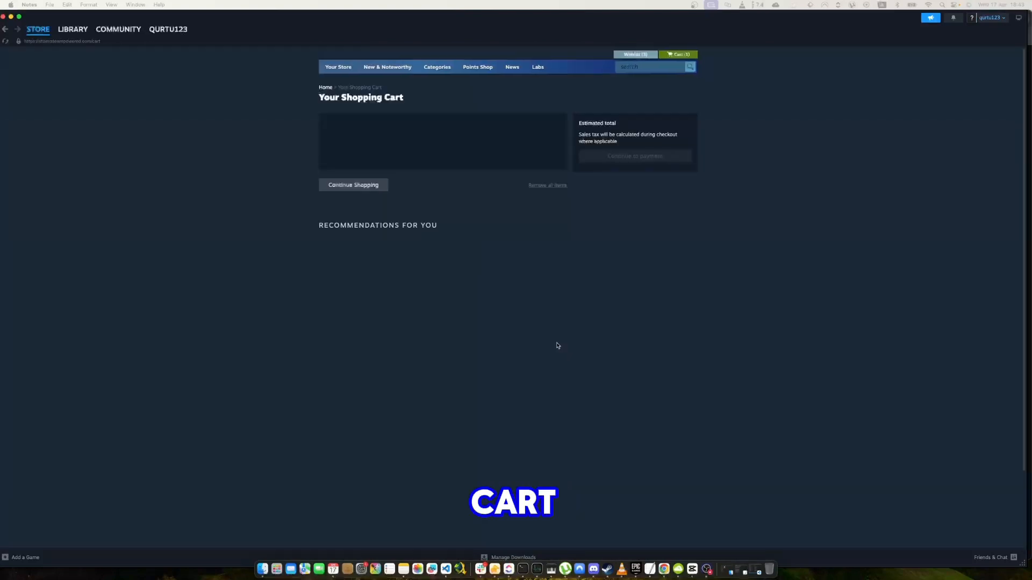
pyautogui.click(438, 159)
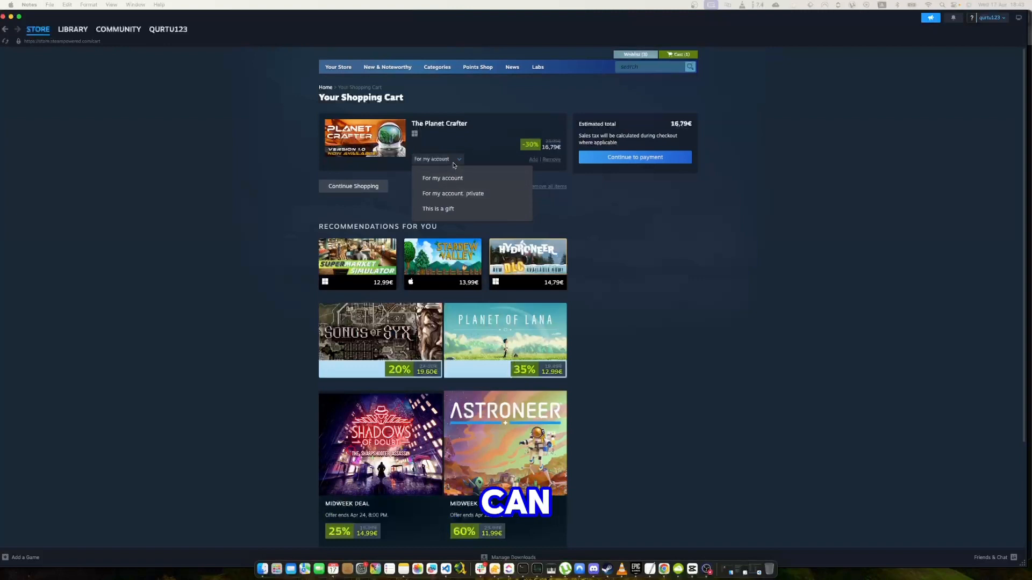
pyautogui.moveTo(462, 164)
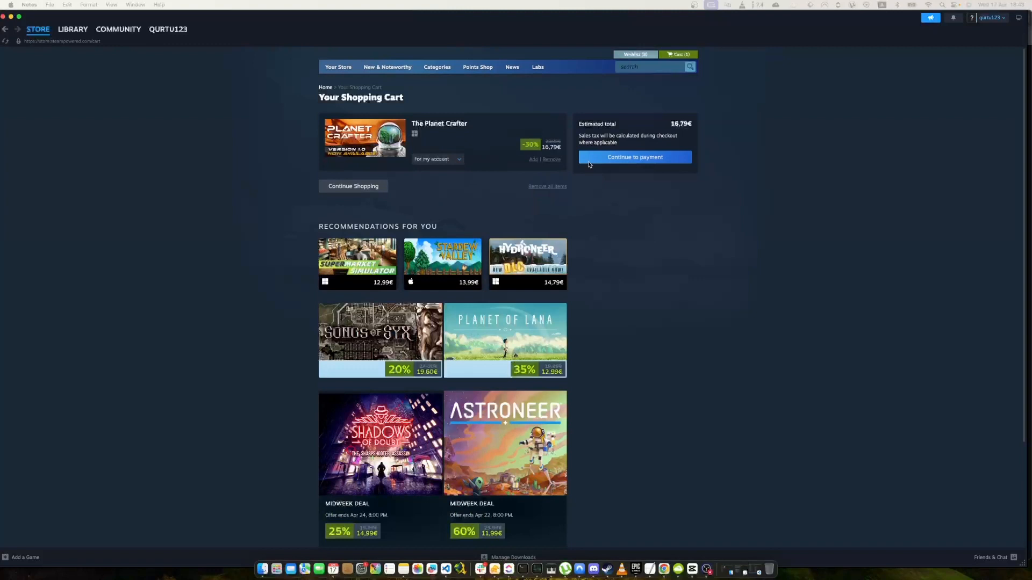
pyautogui.click(634, 157)
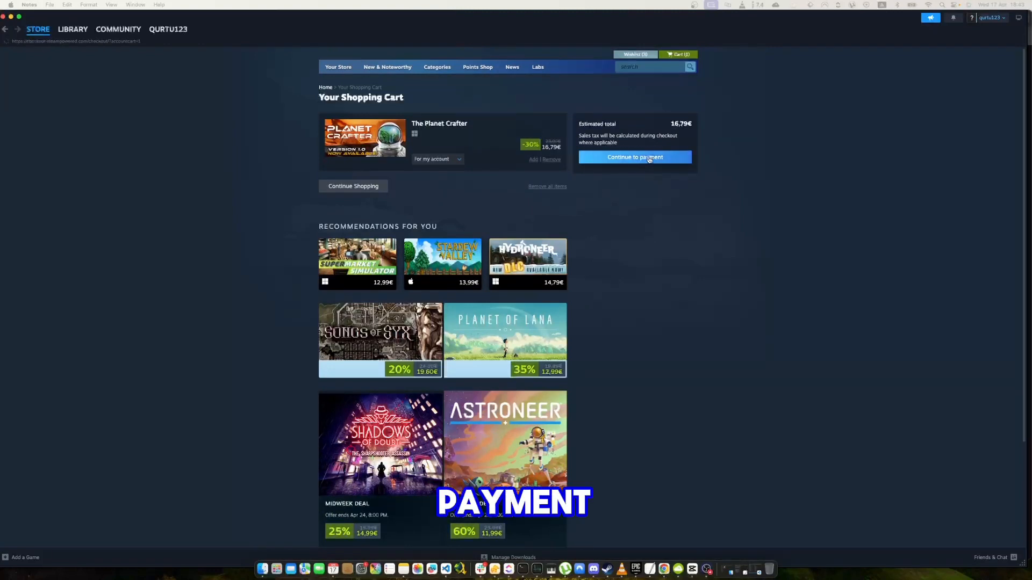
pyautogui.click(634, 157)
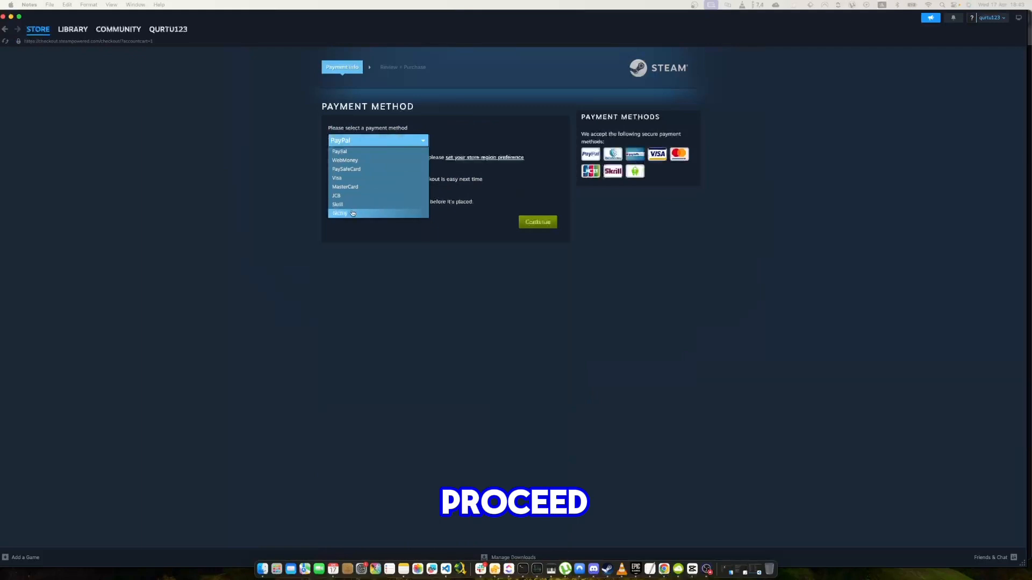
# - Choose PayPal as the payment method and continue checkout
pyautogui.click(341, 213)
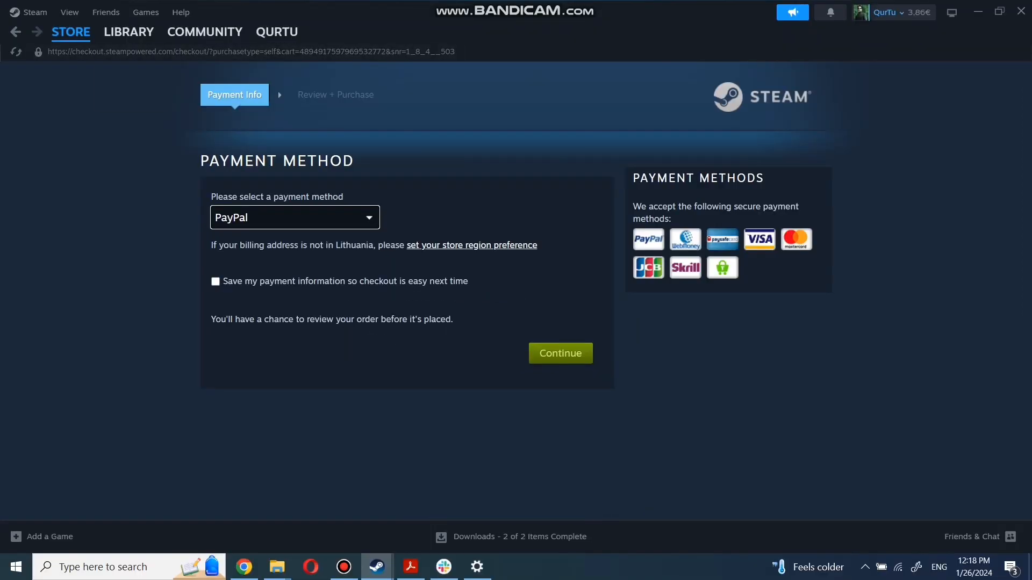
pyautogui.click(127, 31)
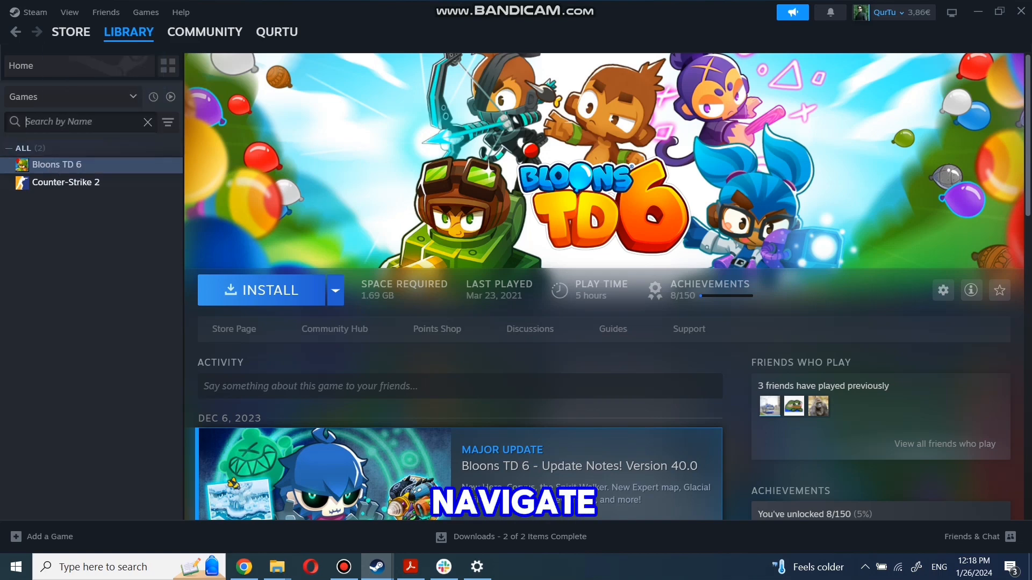
# - Clear the Library search, select Bloons TD 6 and start its install
pyautogui.write('game na')
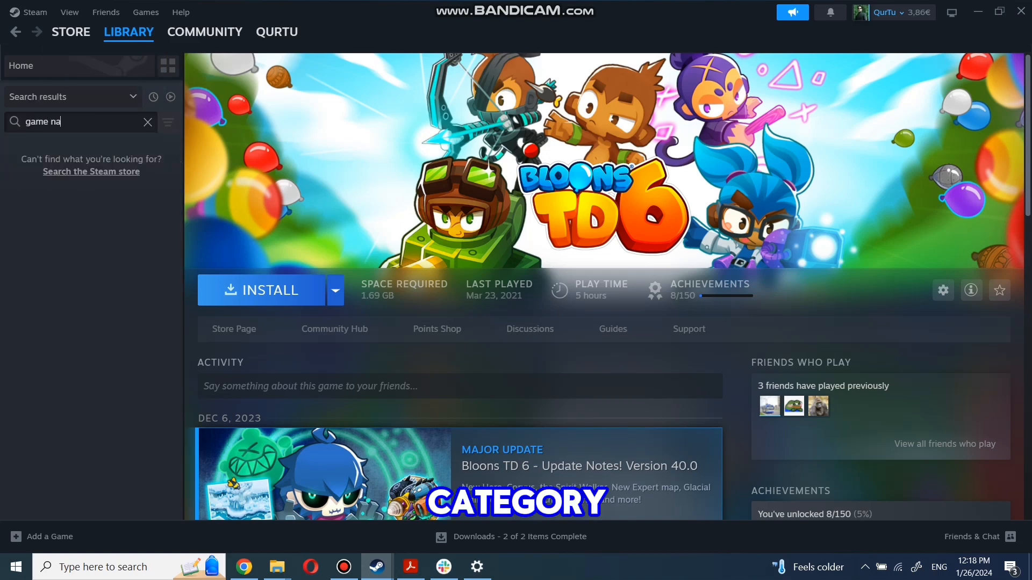
pyautogui.press('Backspace')
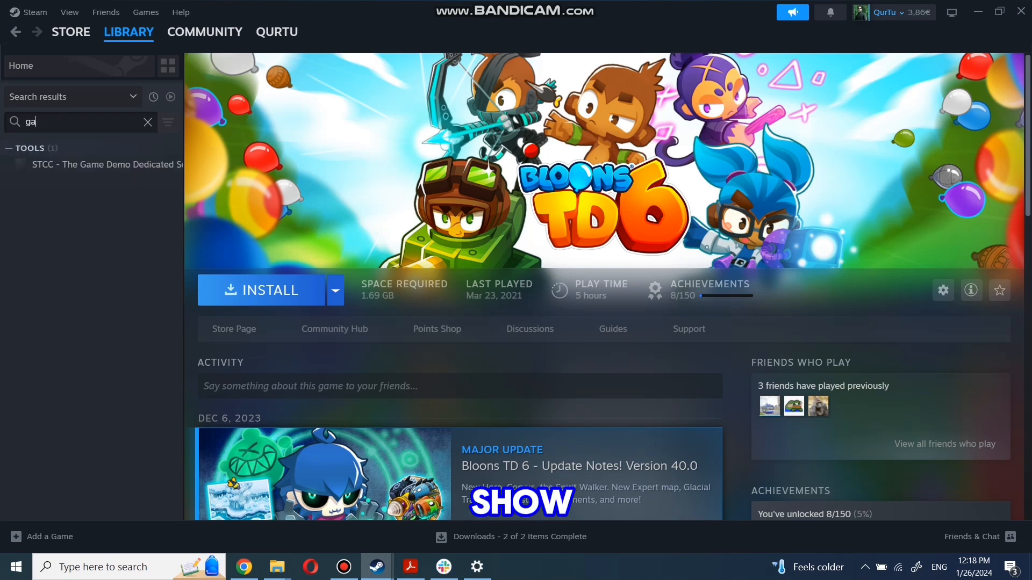
pyautogui.click(147, 121)
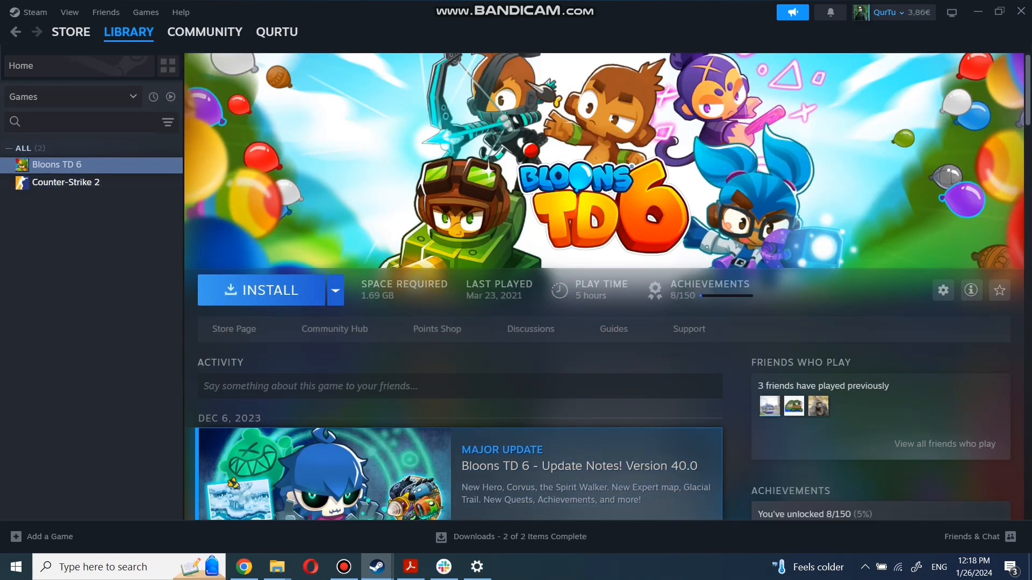
pyautogui.click(264, 290)
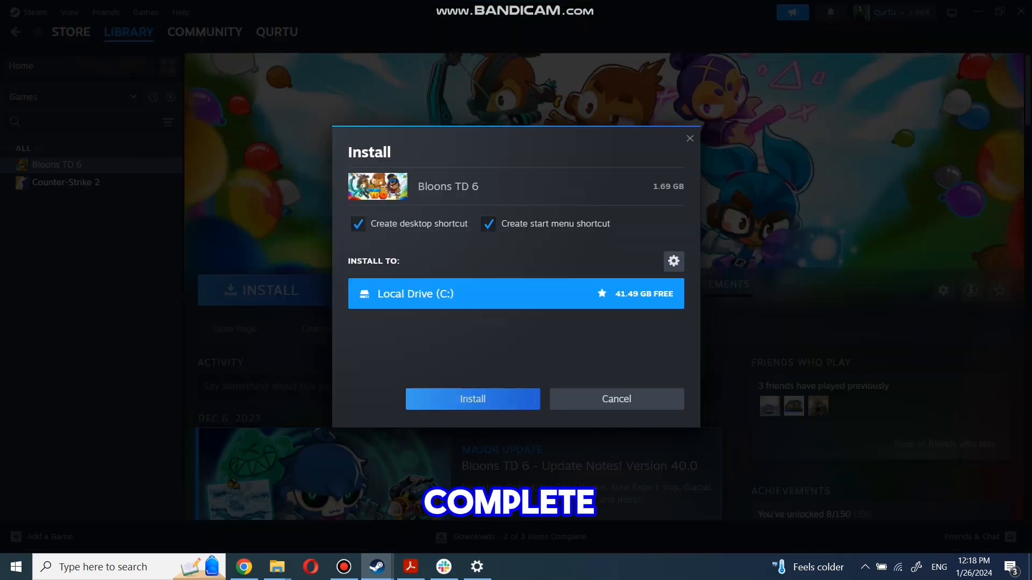
# - Install Bloons TD 6 on drive C and launch it so it shows as Running
pyautogui.click(471, 399)
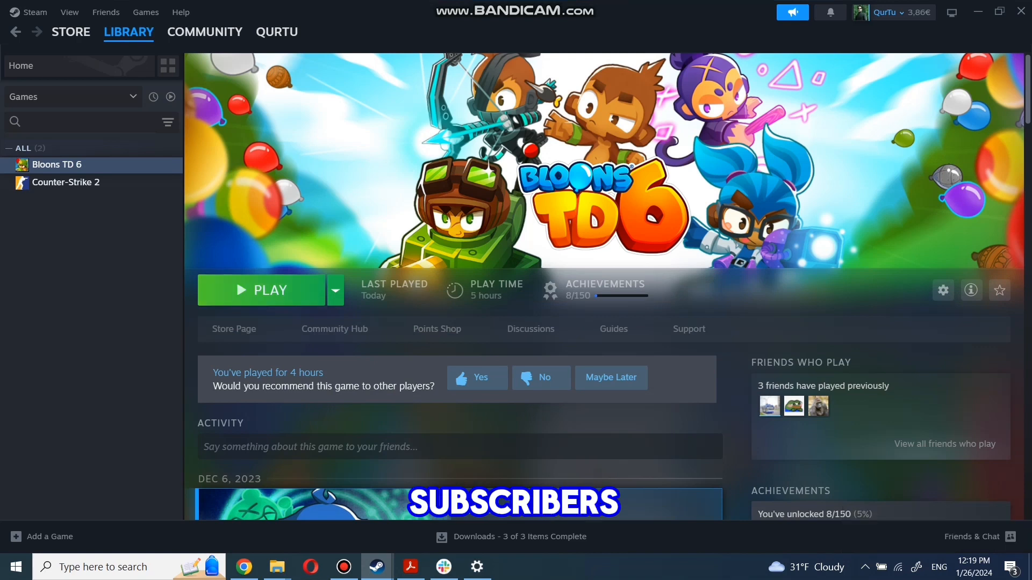
pyautogui.click(269, 290)
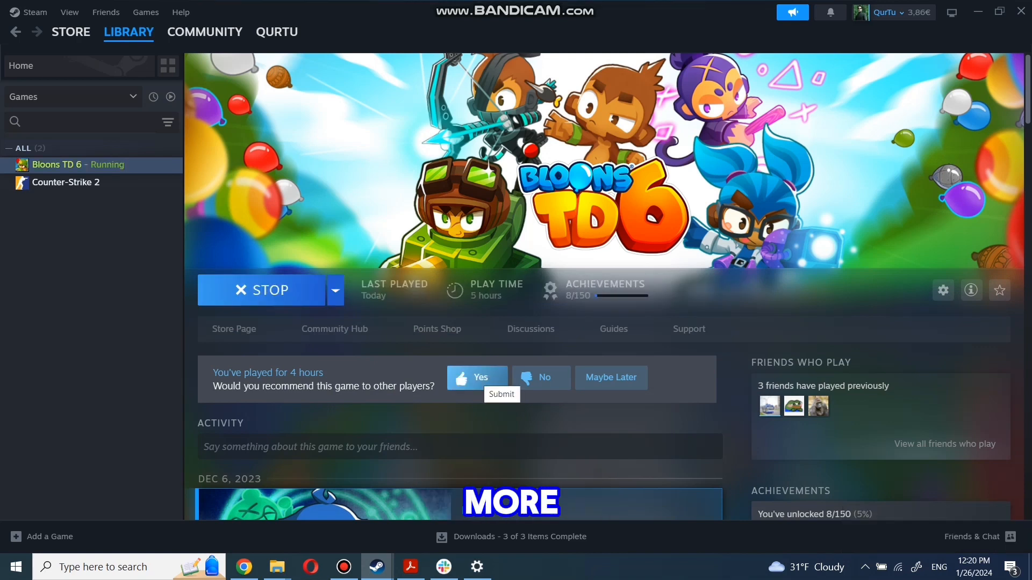